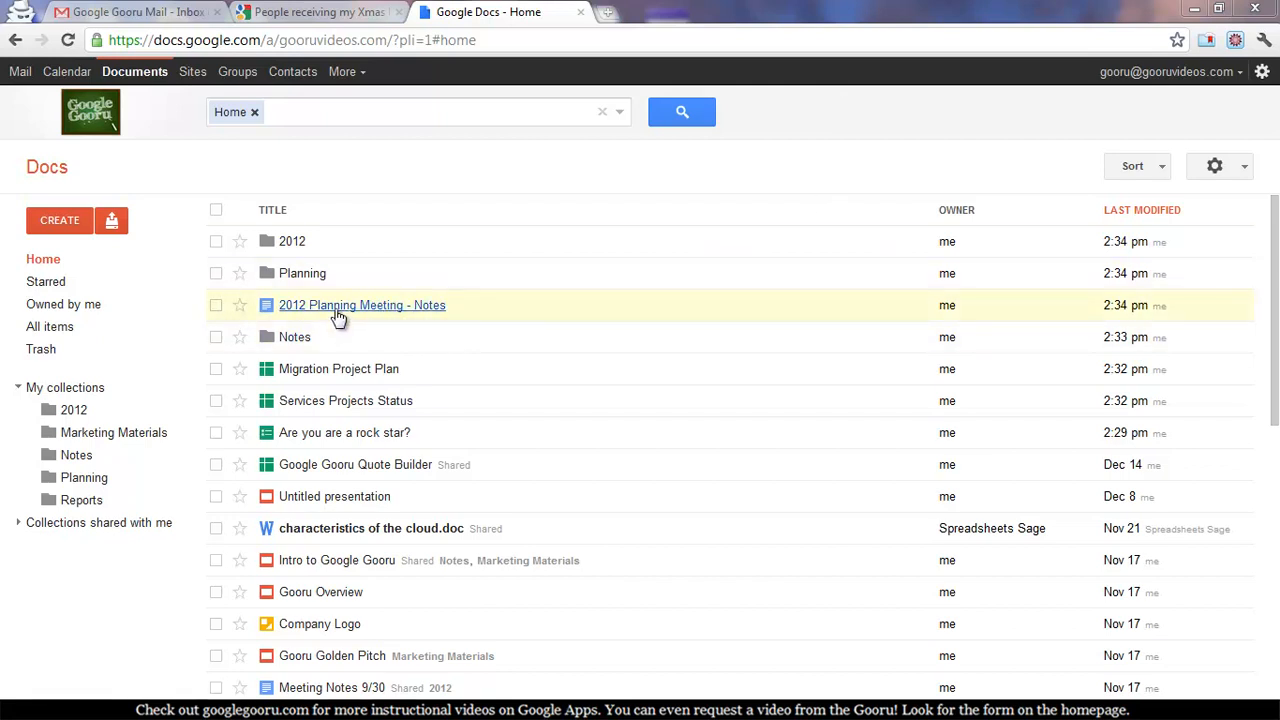
mouse_move(372, 317)
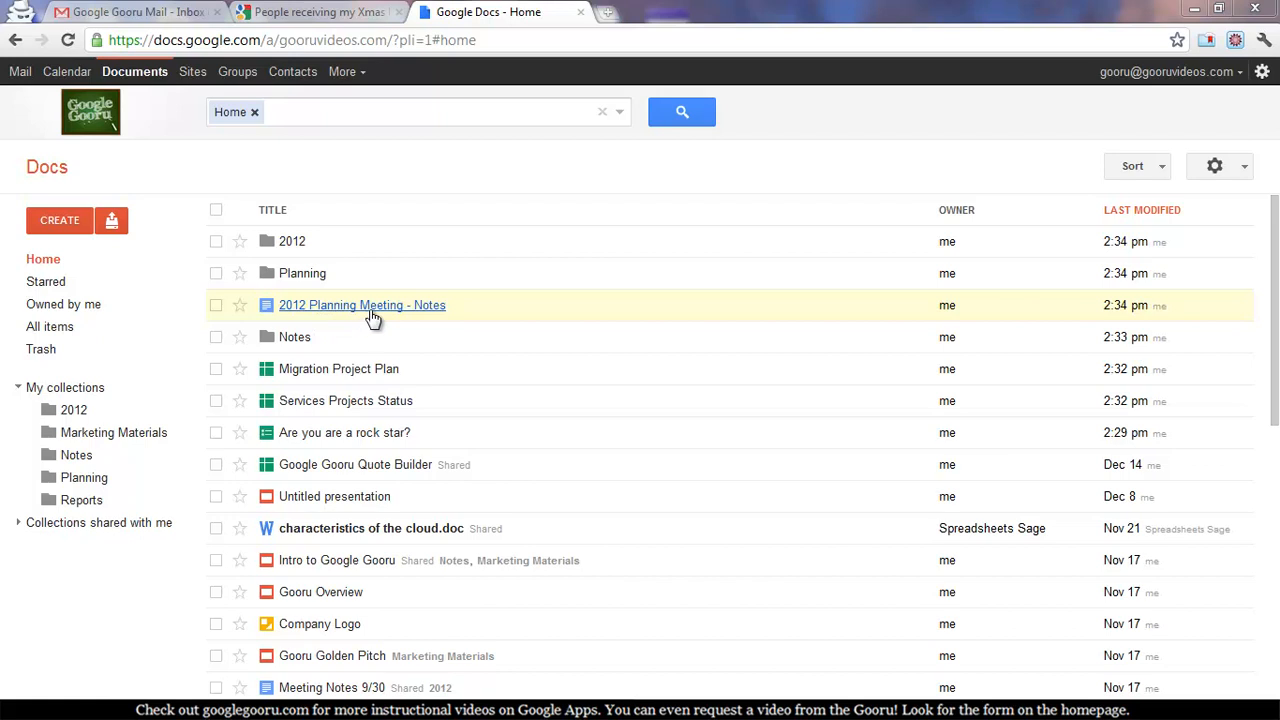
mouse_move(219, 313)
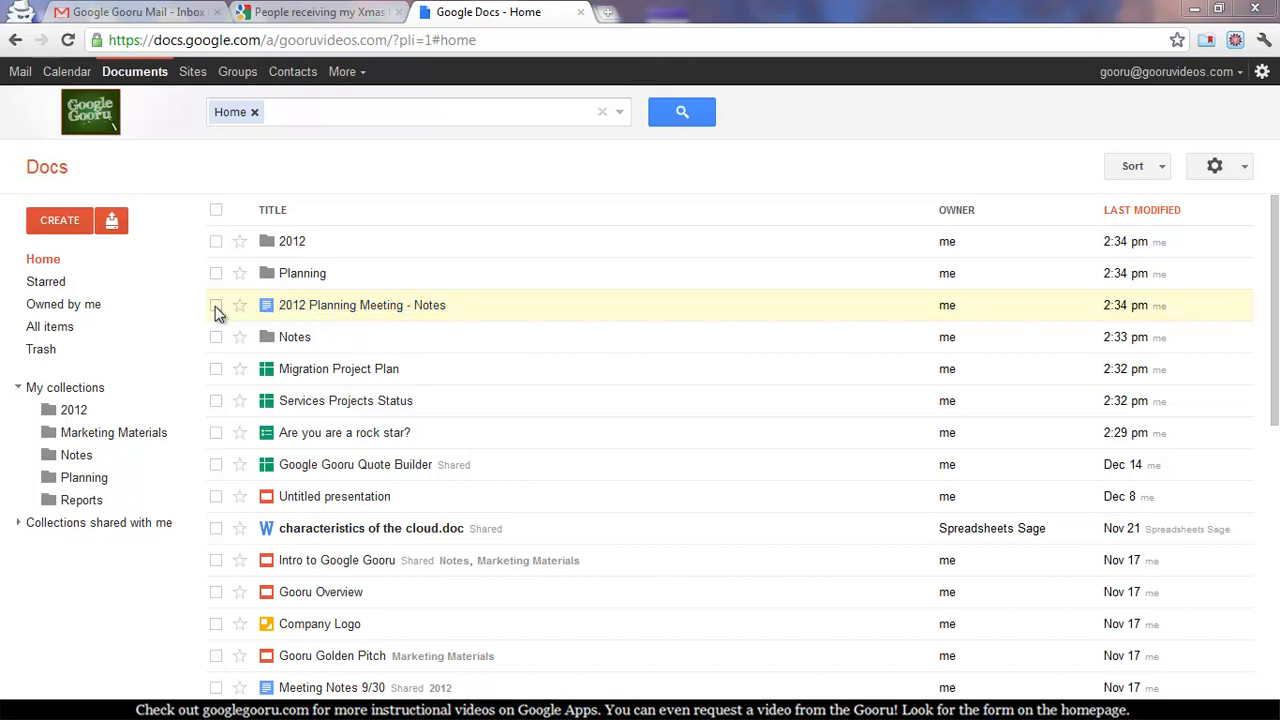
mouse_move(480, 310)
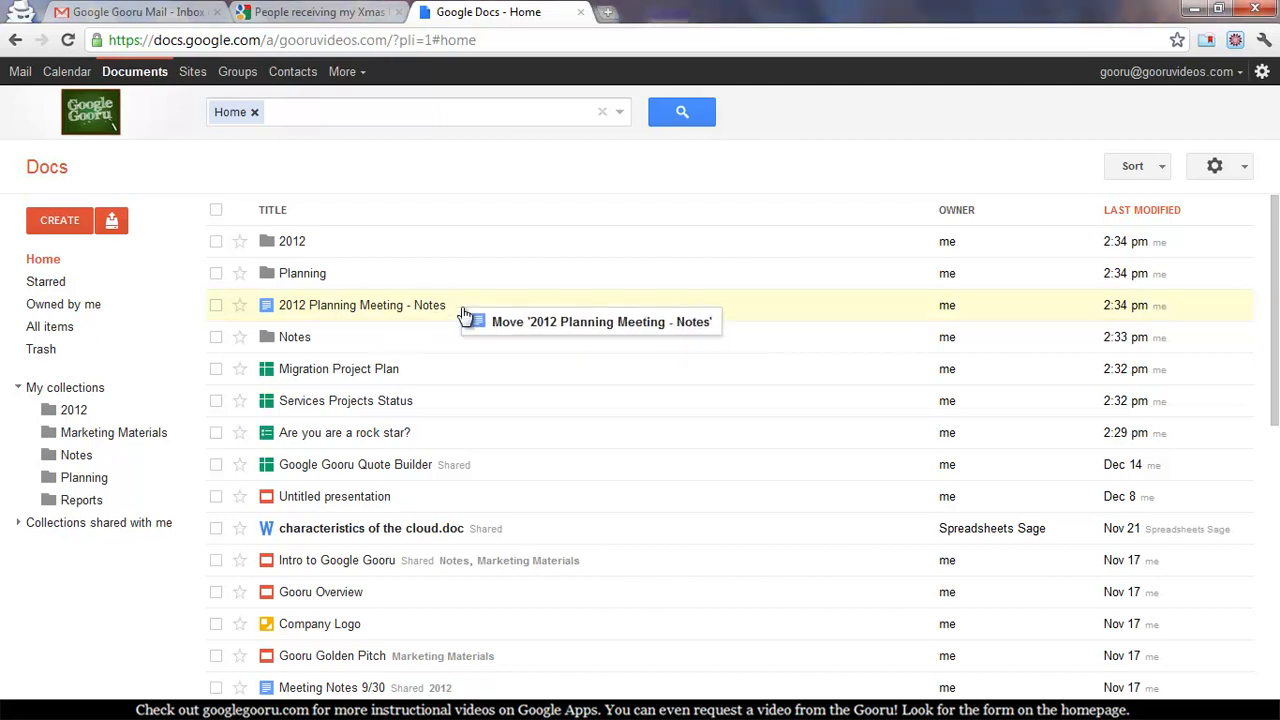
Tick the checkbox beside '2012 Planning Meeting - Notes' in the Home list.
click(216, 305)
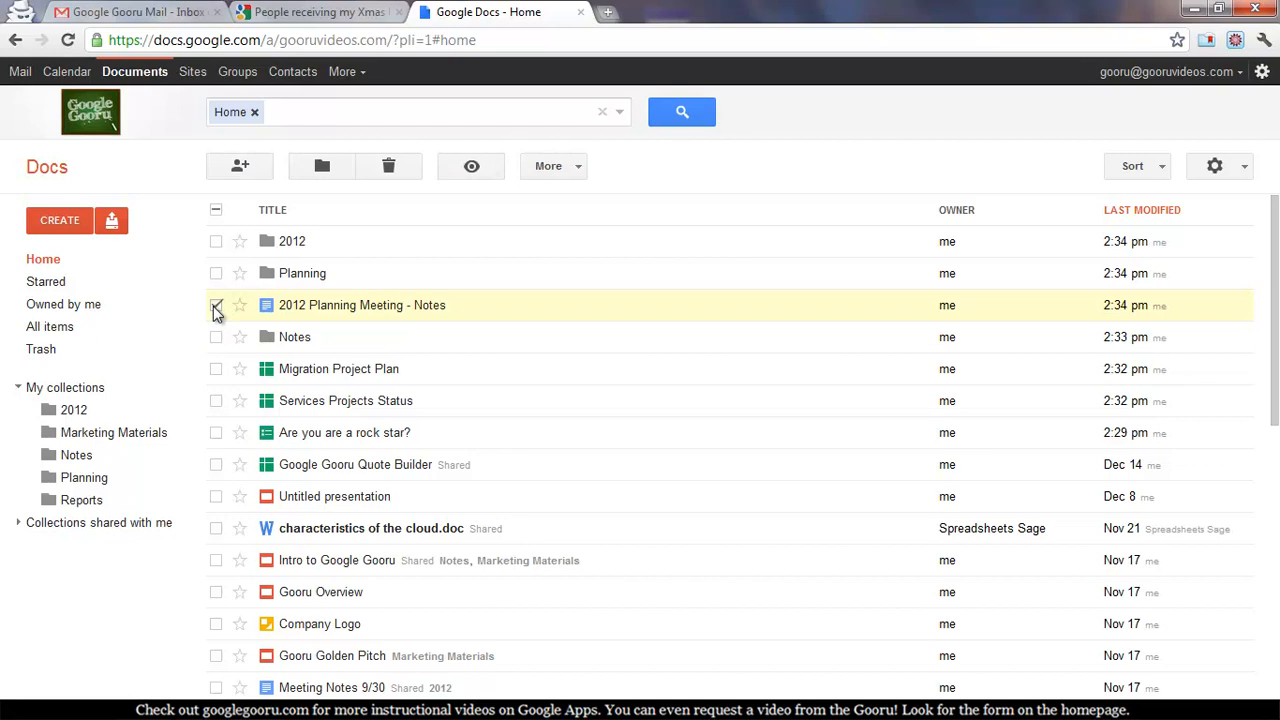
Open the Organize dialog for the selected document from the More menu.
click(216, 305)
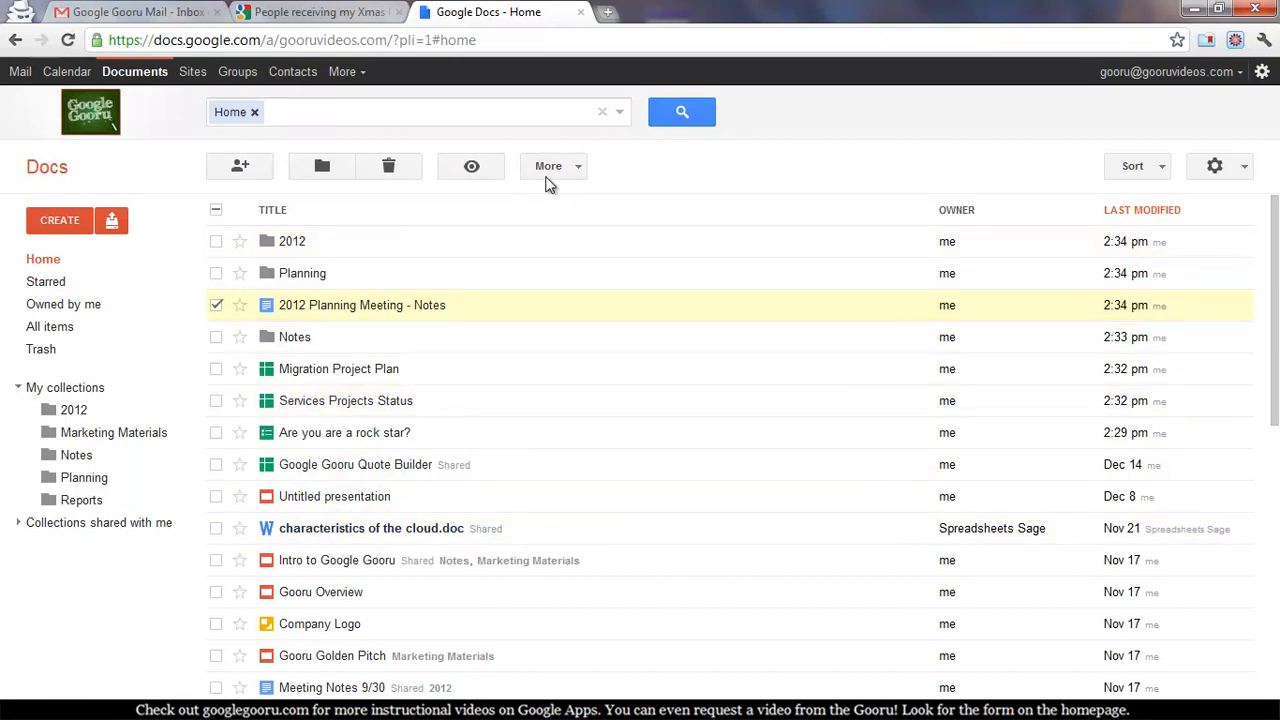
click(548, 166)
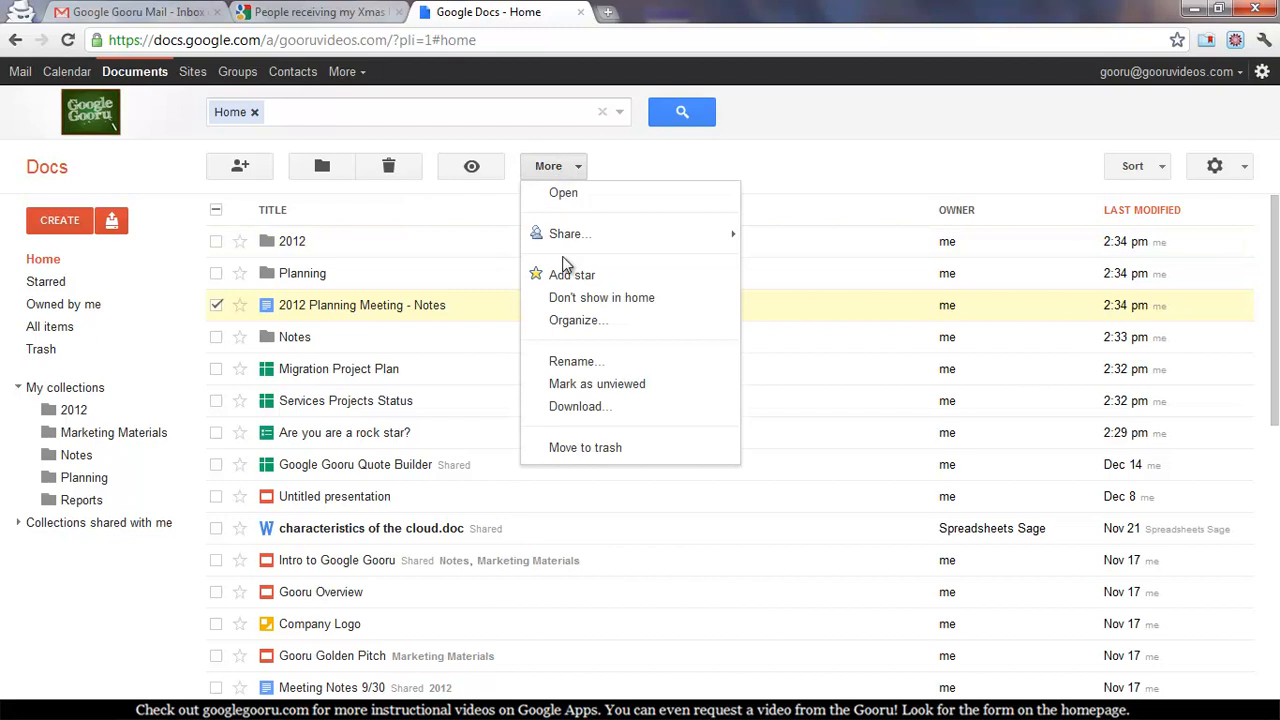
click(577, 320)
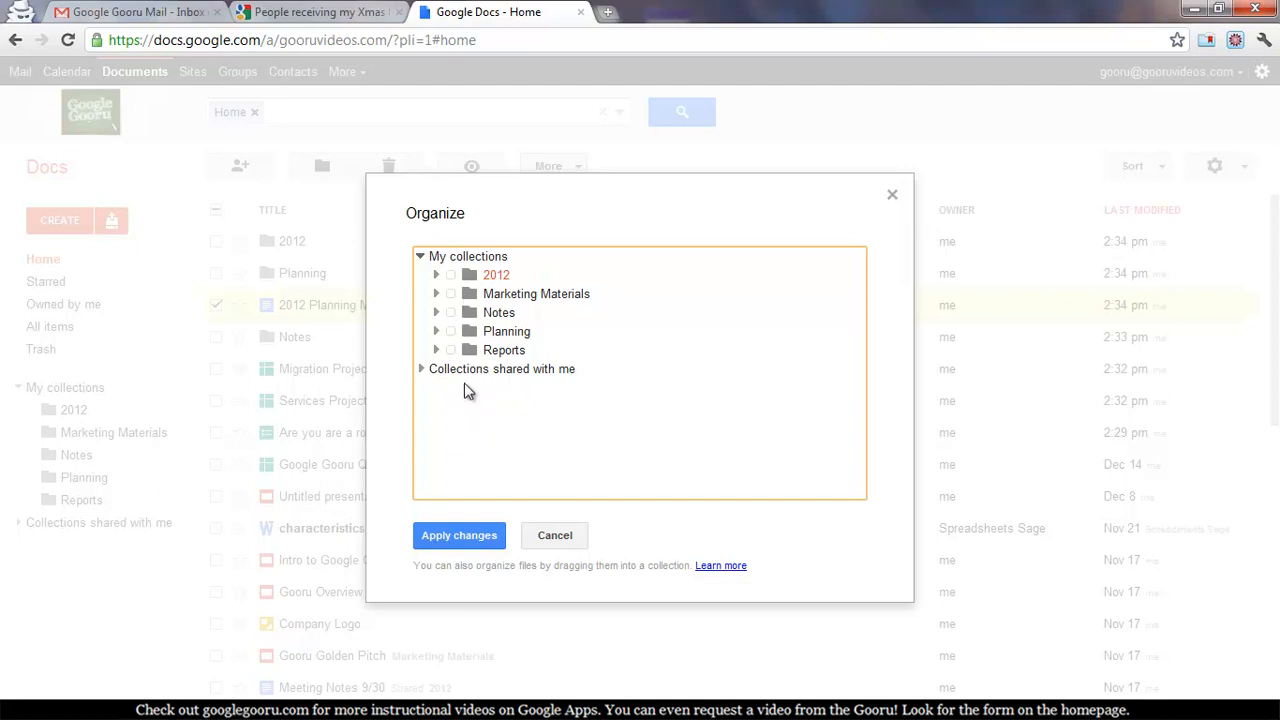
Tick the Notes and Planning collections in the Organize dialog.
click(451, 312)
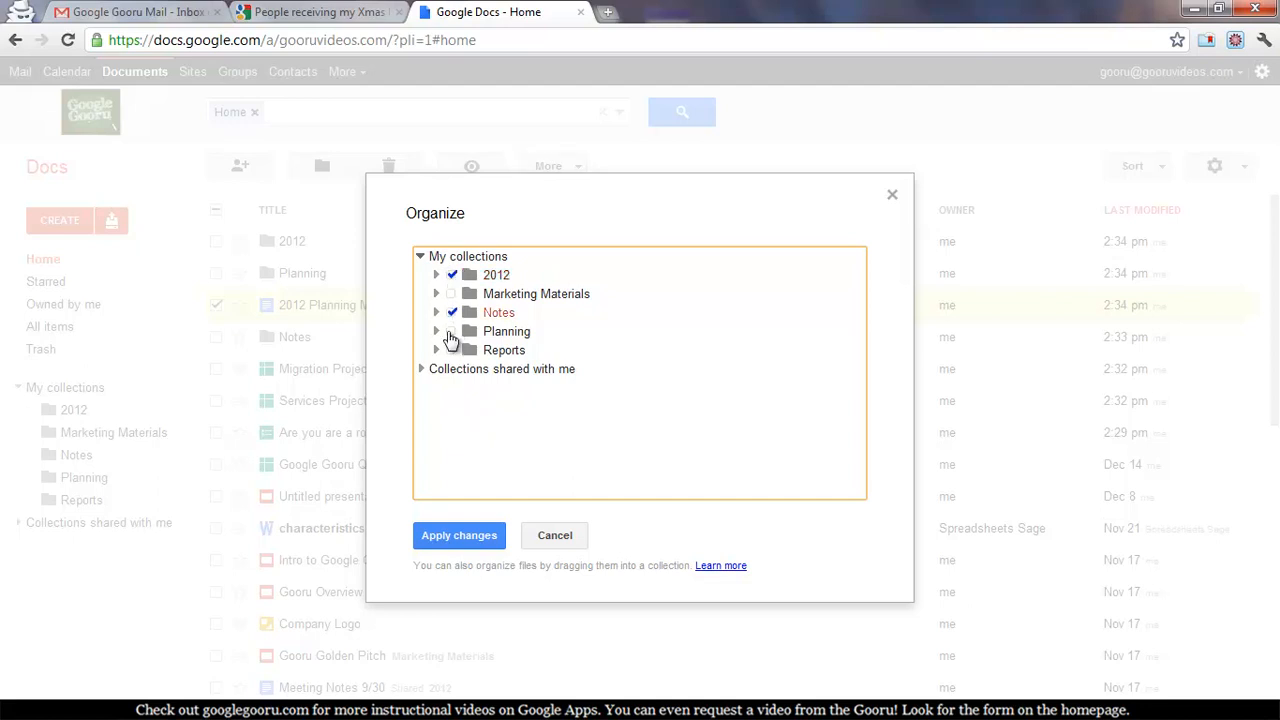
click(458, 535)
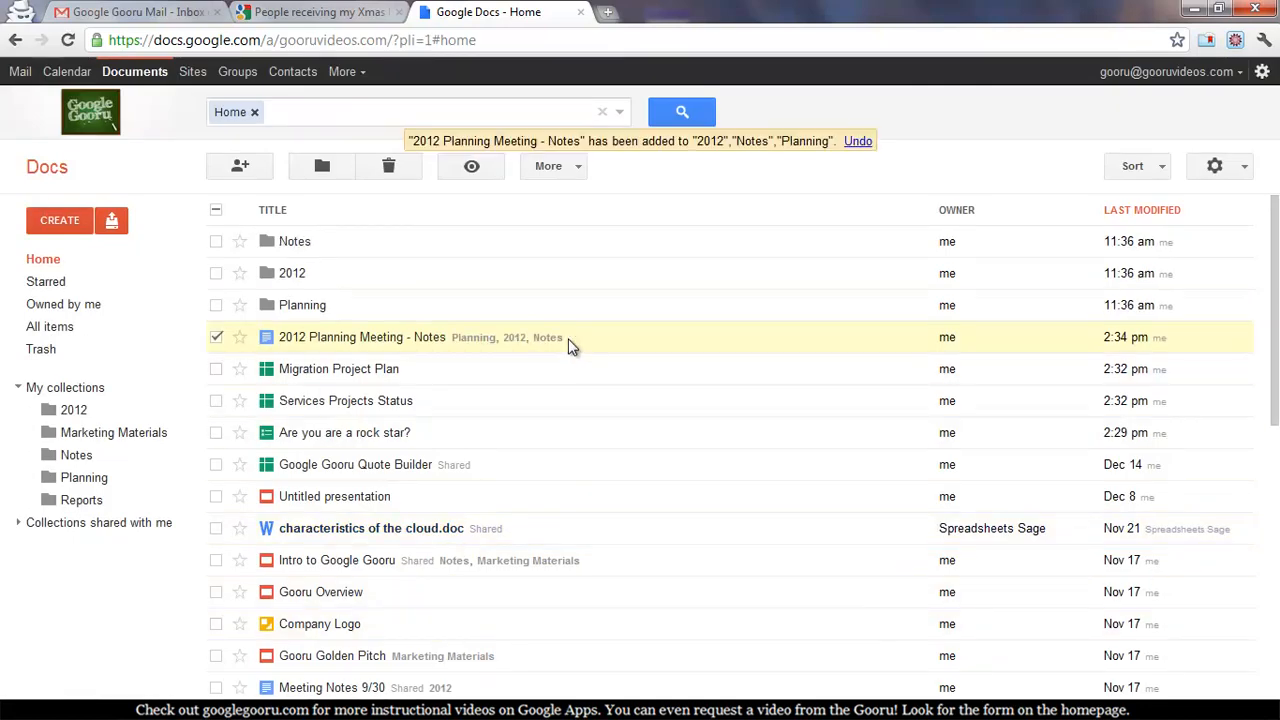
mouse_move(563, 347)
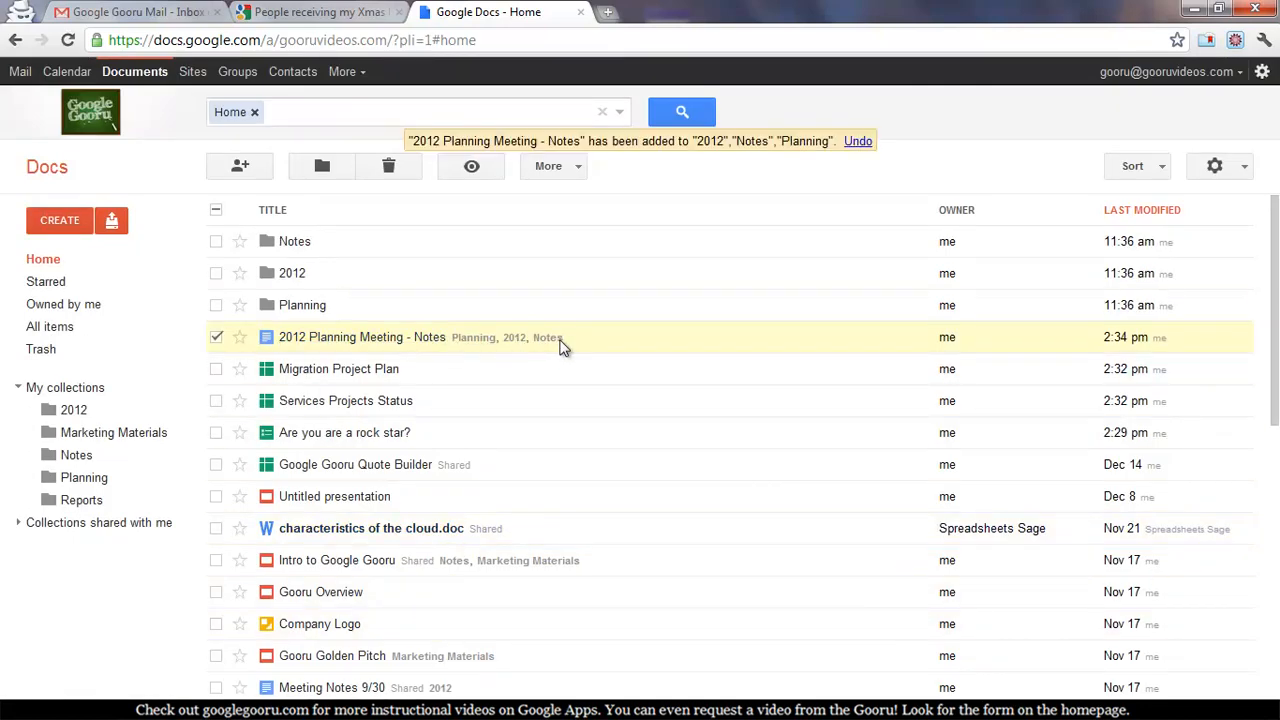